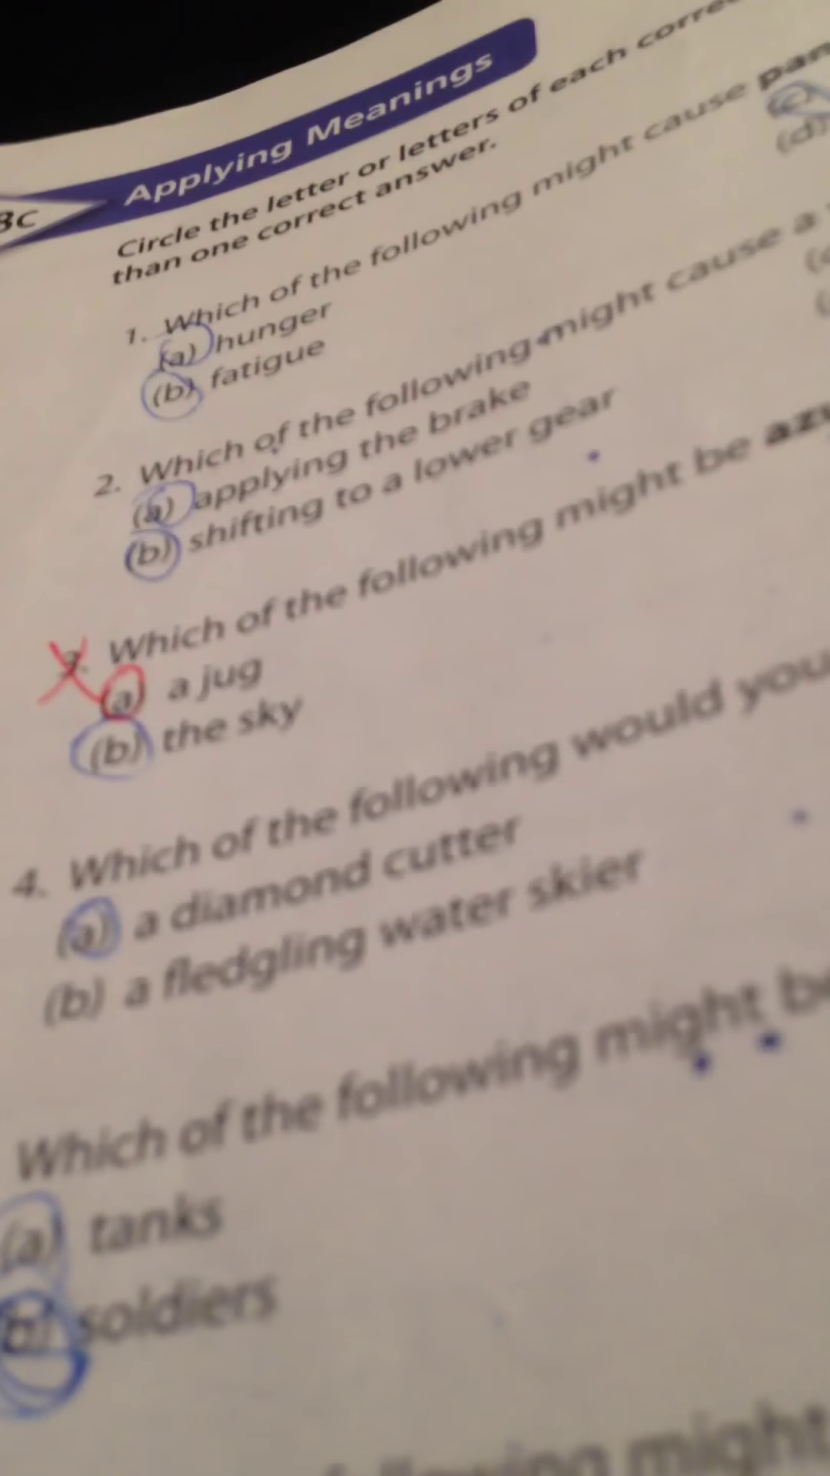
scroll(down, 3)
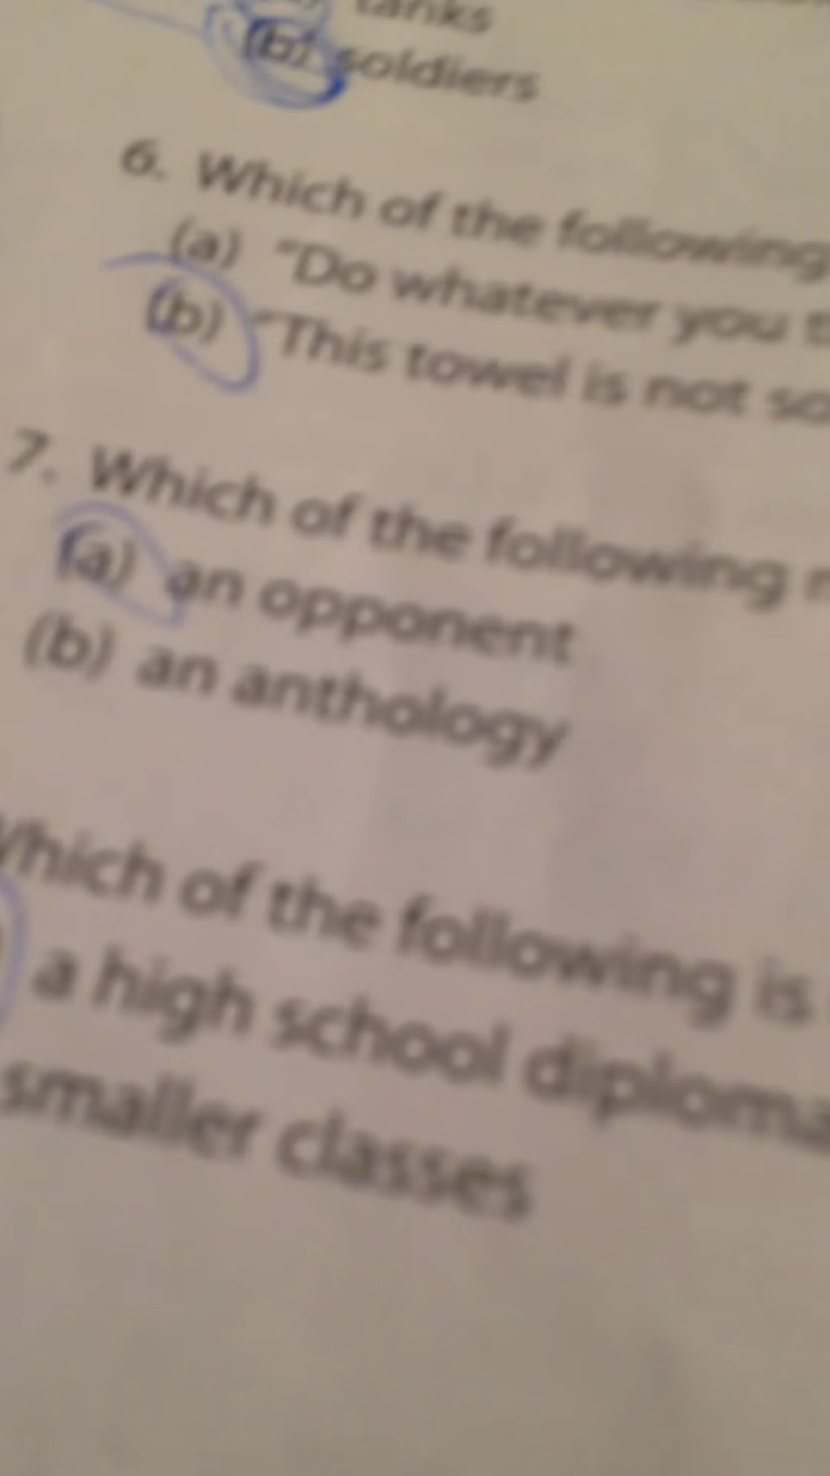